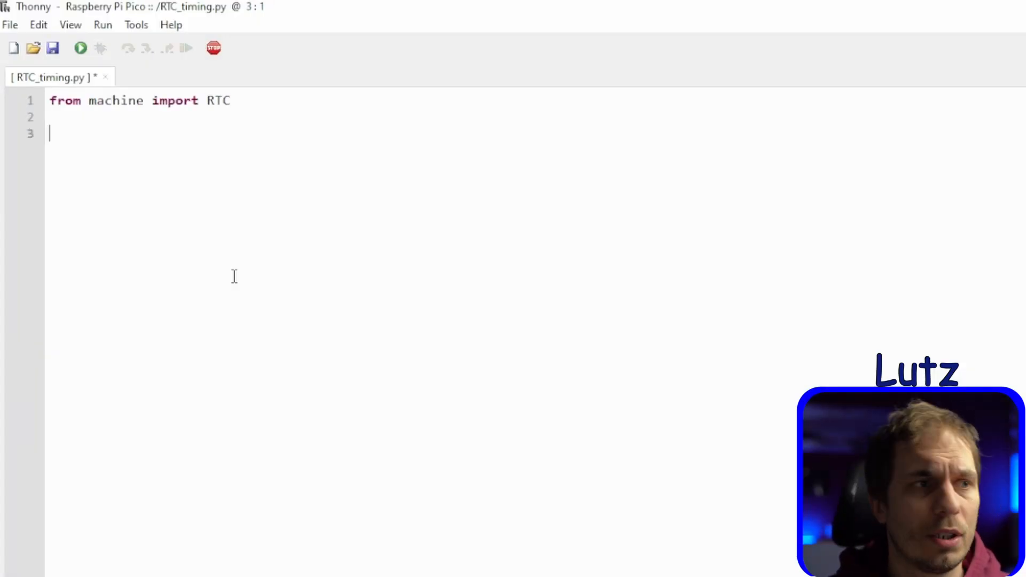
- Write rtc=RTC() and rtc.datetime((2023,01,20,4,18,14,0,0)), then begin an rtc. print line
type("rtc=RTC()")
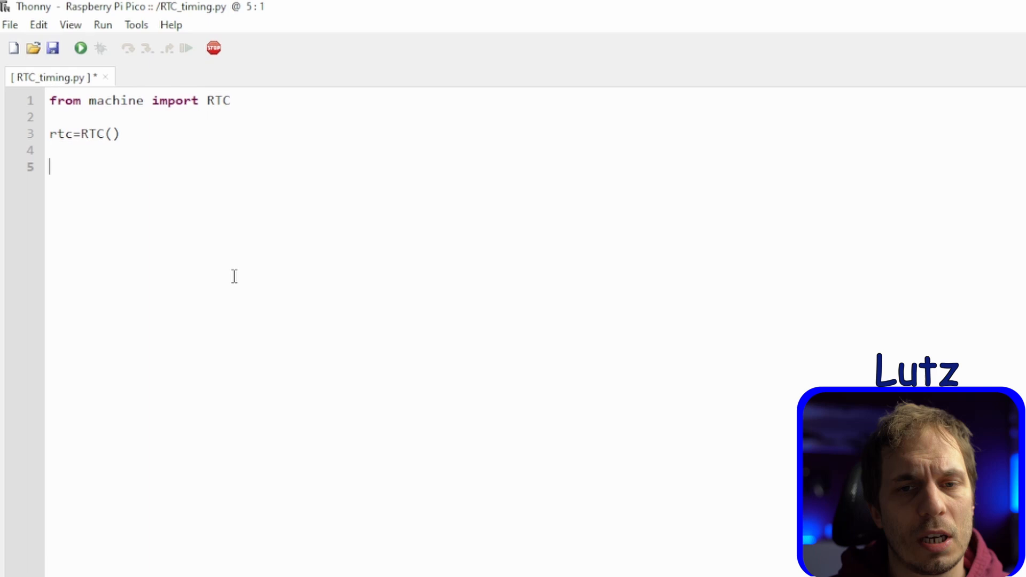
type("rtc.datetime((")
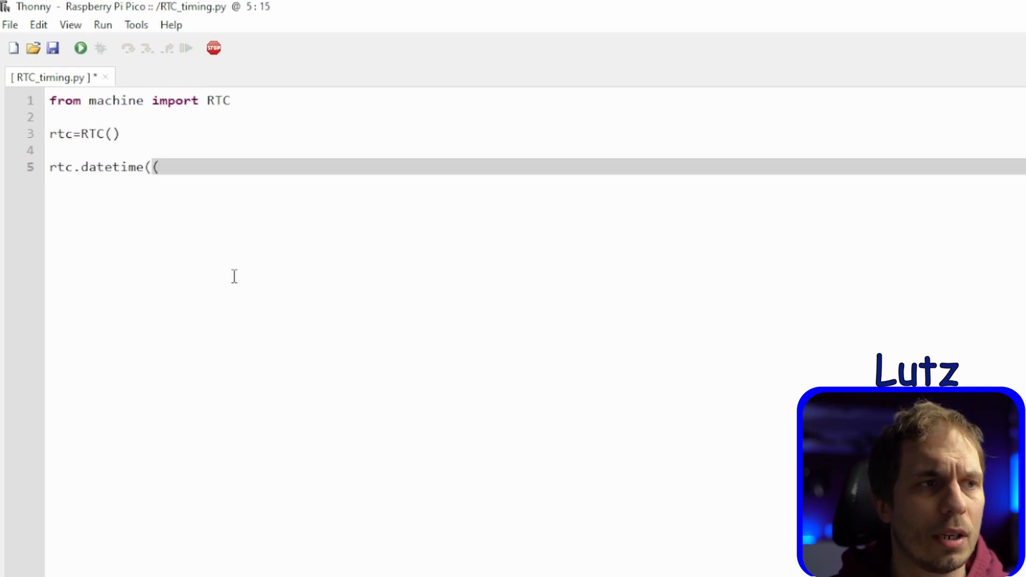
type("2023,01,20,")
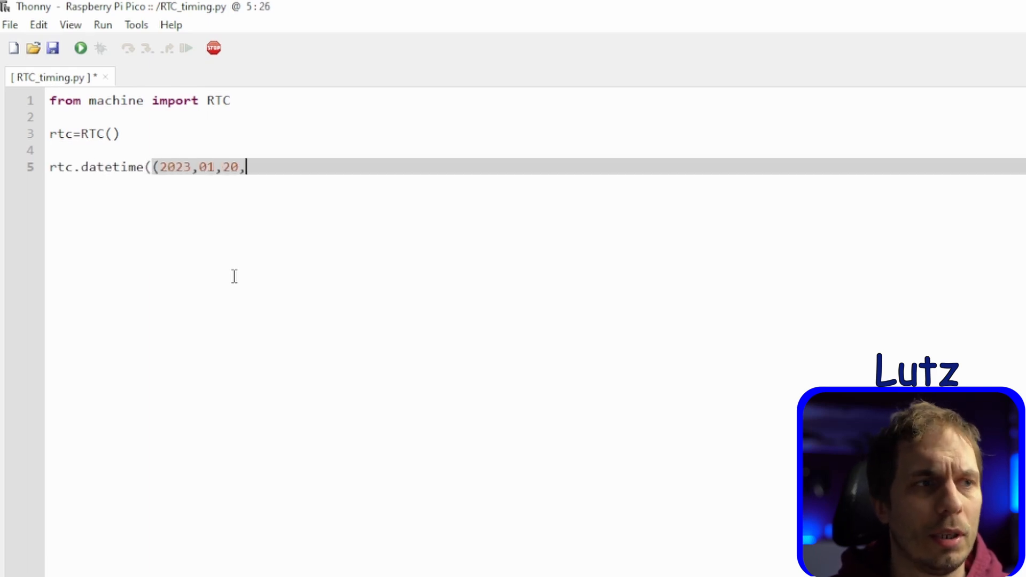
type("4,18,14,0")
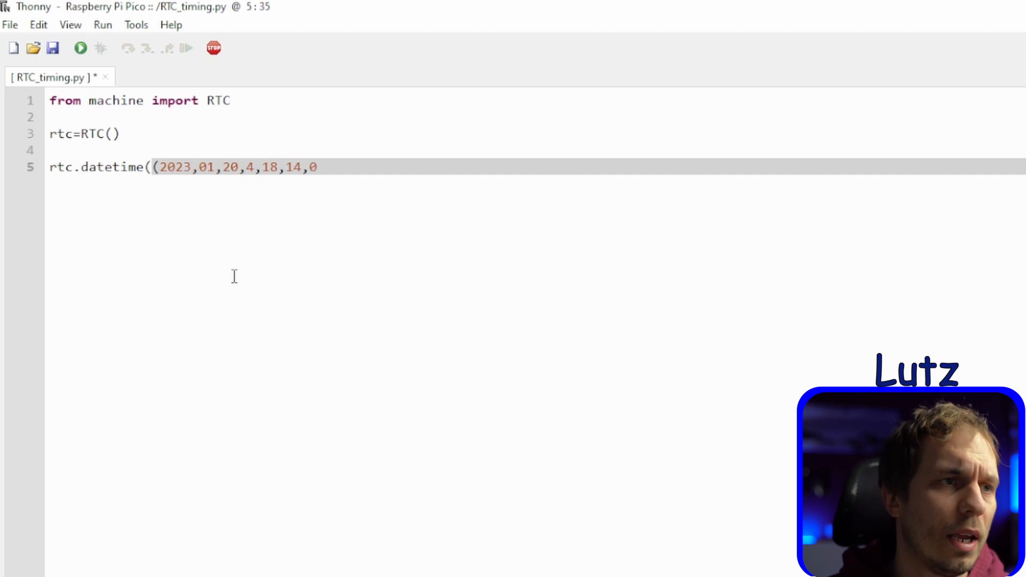
type(",0))")
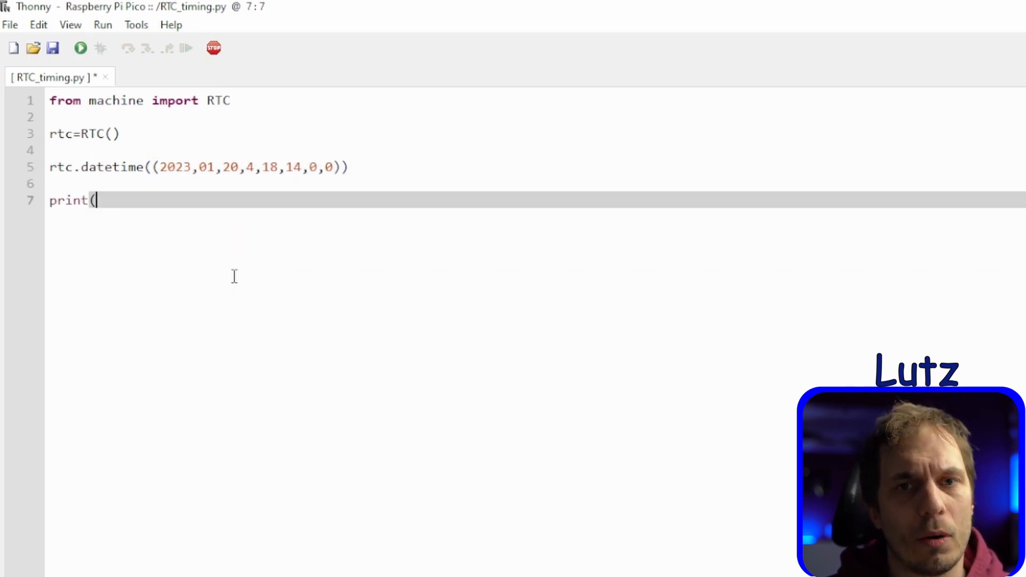
type("rtc.")
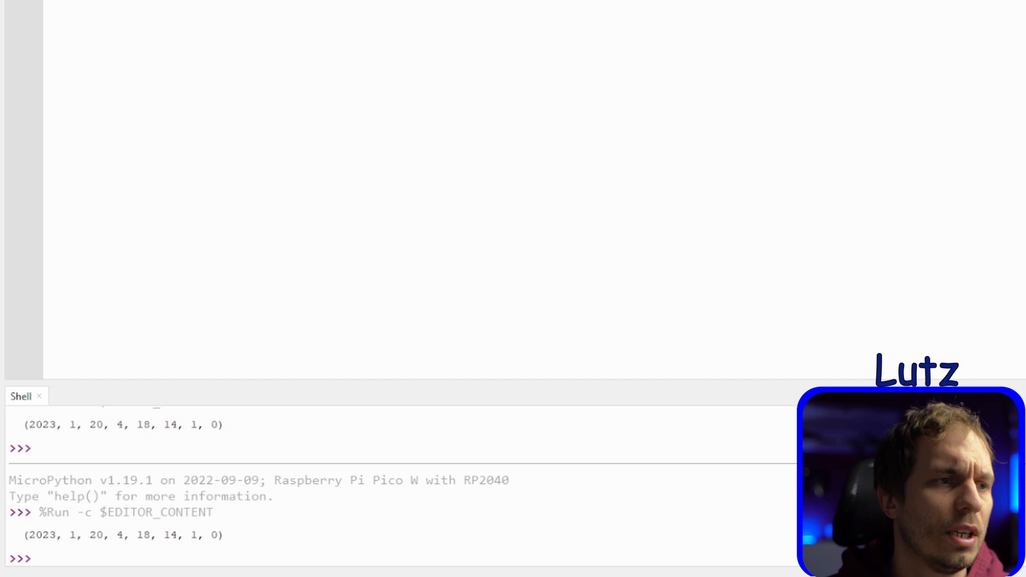
- Run the script and query rtc.datetime() in the Shell to see the clock ticking on
type("rtc.datetime(")
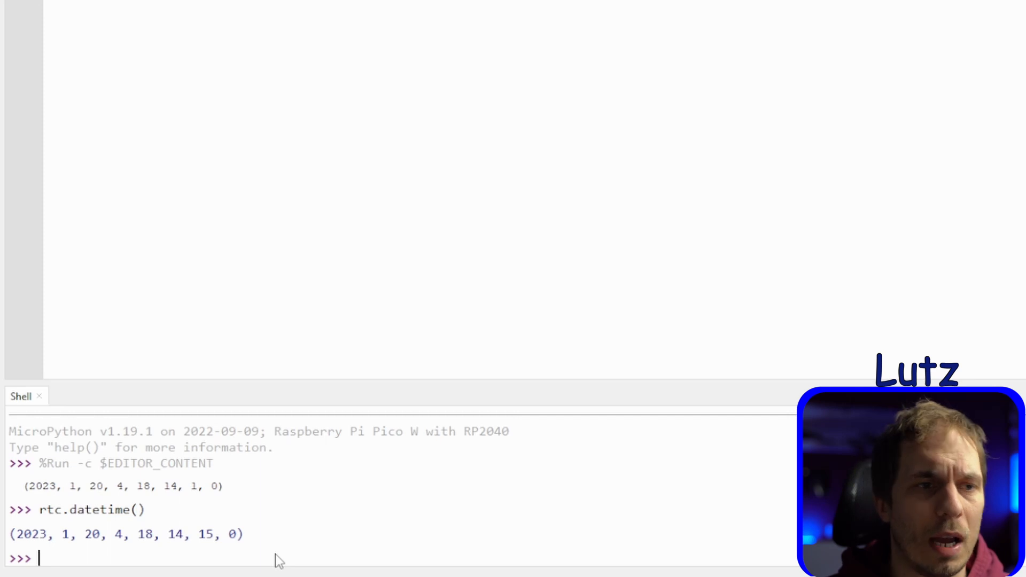
left_click(105, 4)
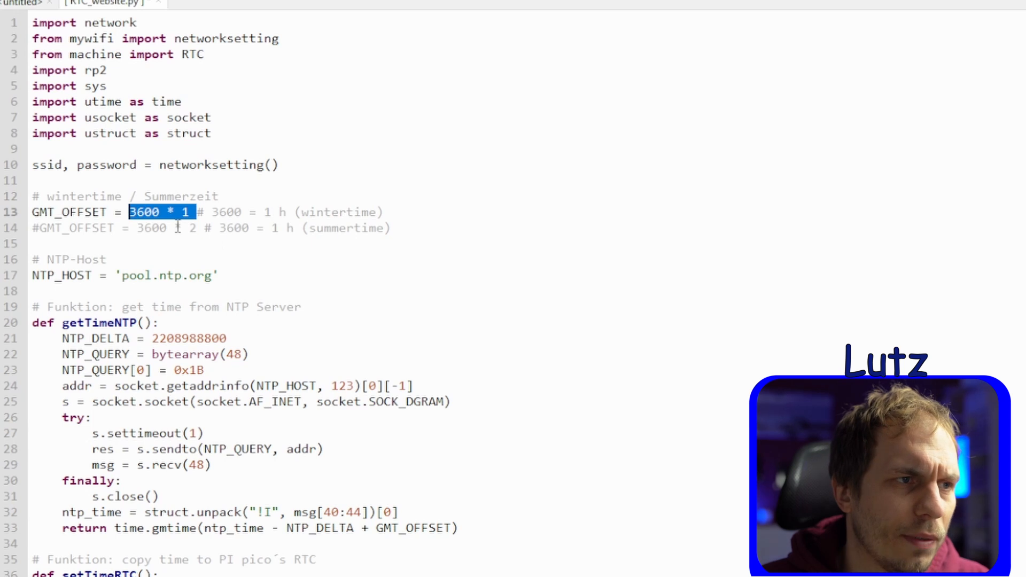
- Highlight the winter GMT offset, the socket call and the gmtime conversion while reading through getTimeNTP and setTimeRTC
left_click(152, 239)
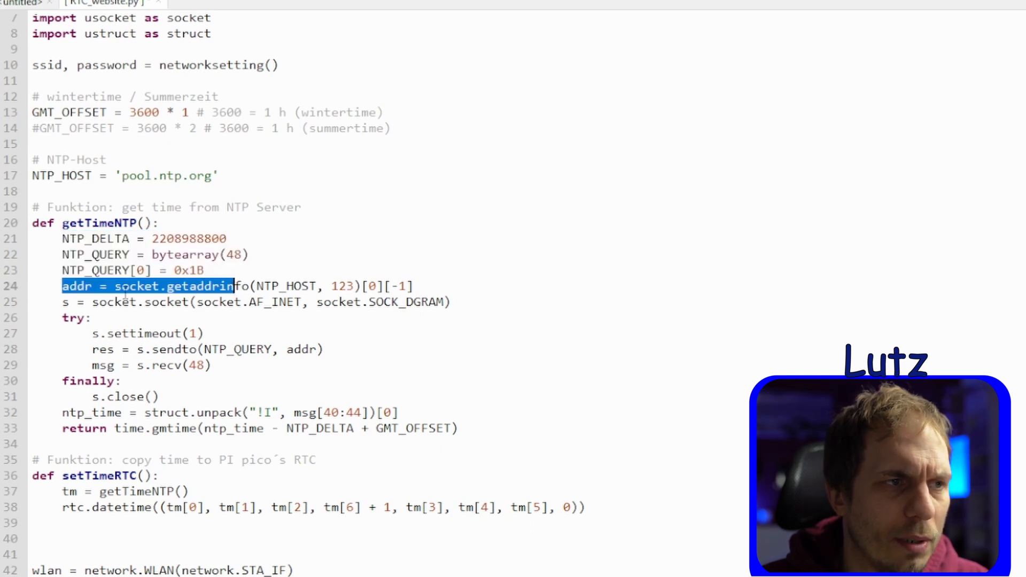
double_click(113, 302)
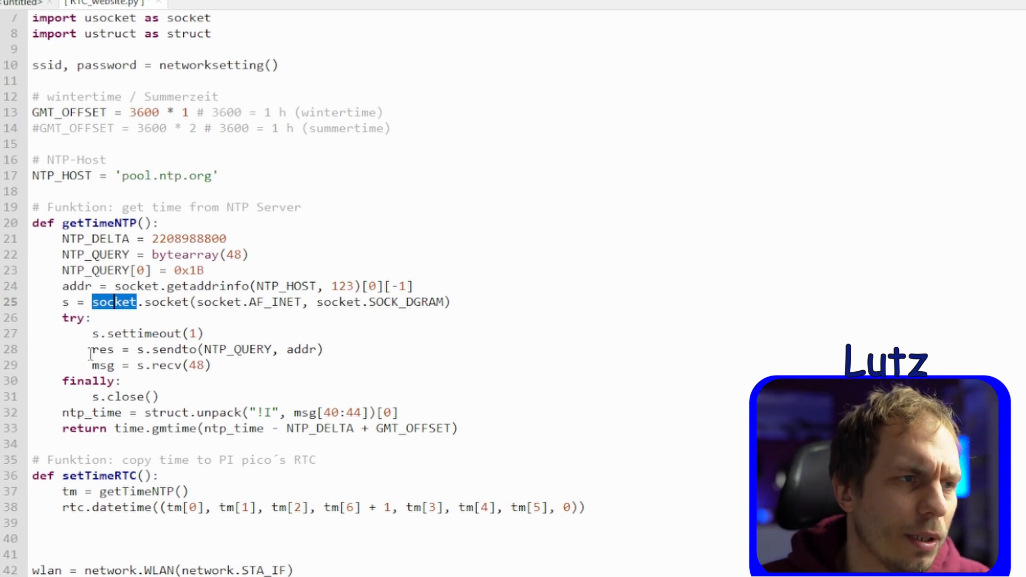
left_click(93, 397)
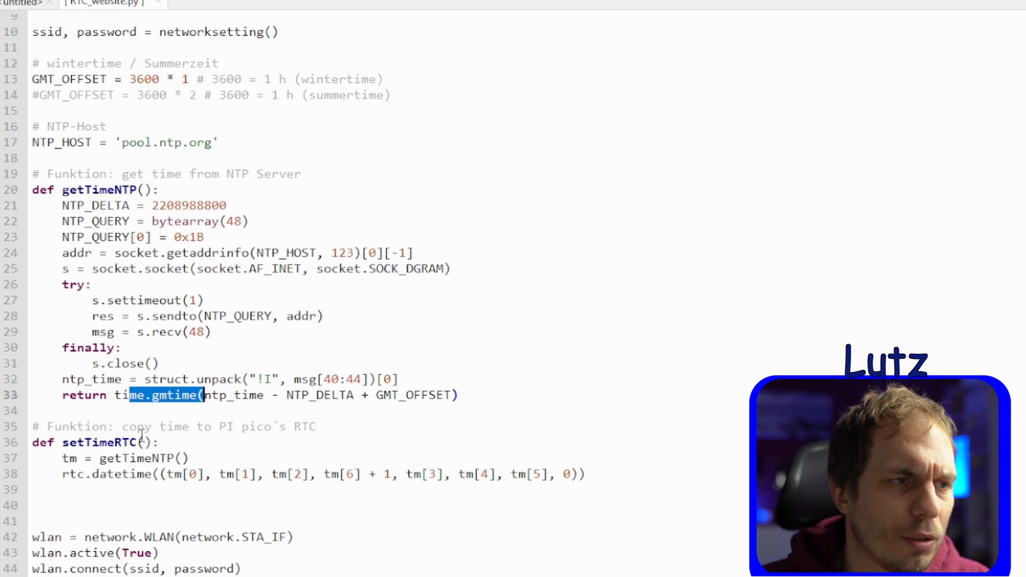
scroll("down", 3)
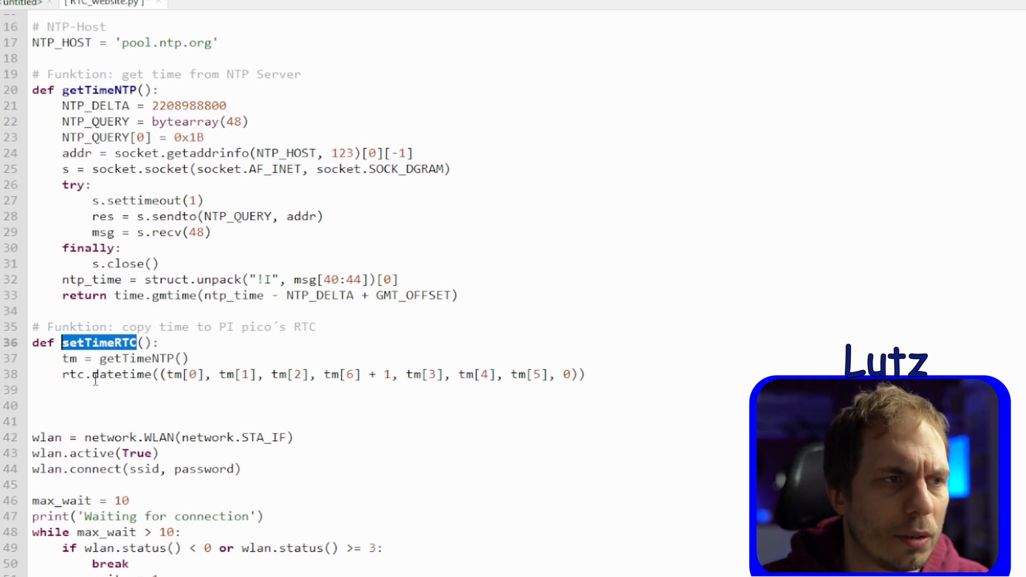
scroll("down", 3)
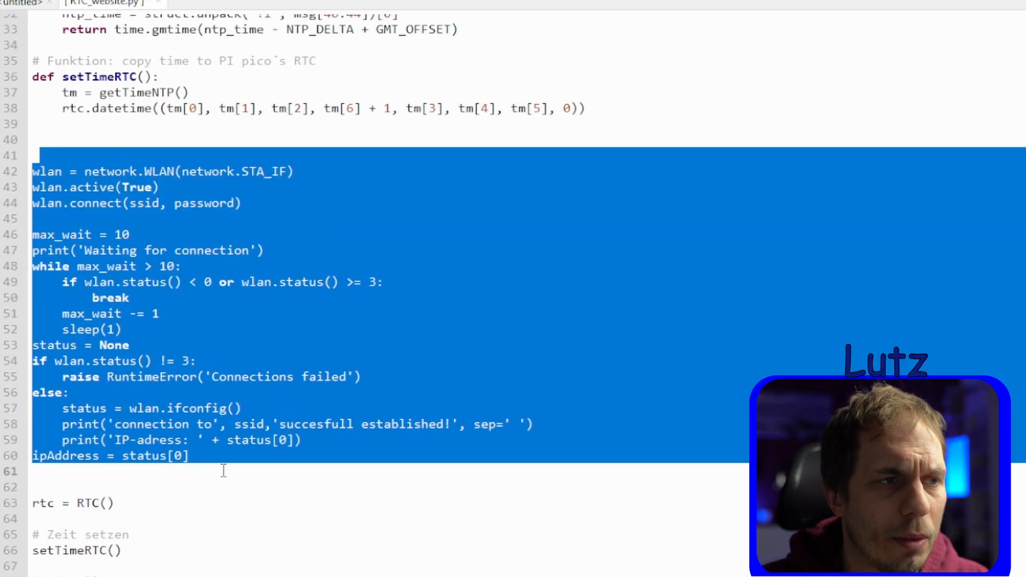
scroll("down", 3)
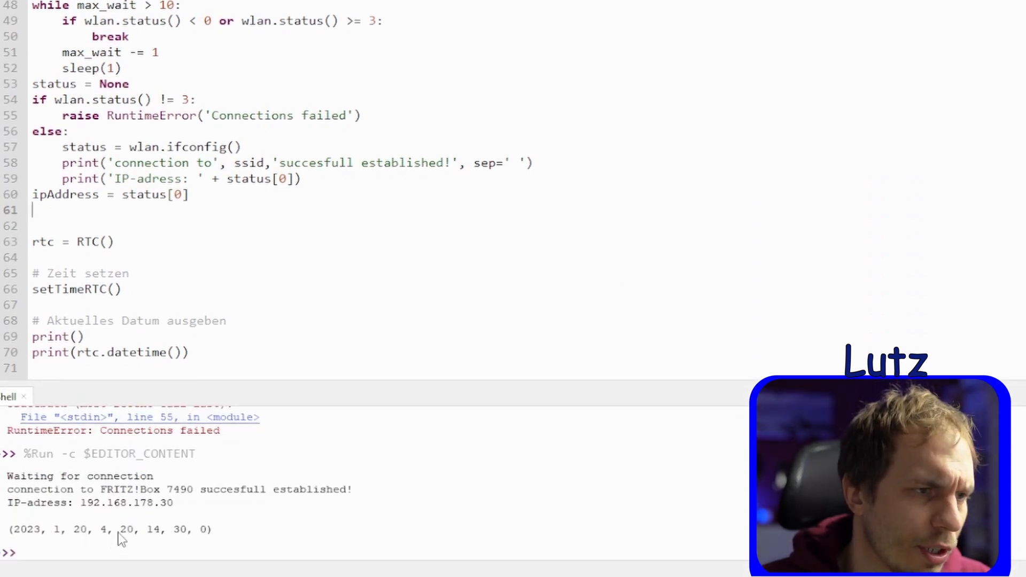
- Select the synced datetime in the Shell output and query rtc. again after running RTC_website.py
left_click_drag(119, 530, 213, 530)
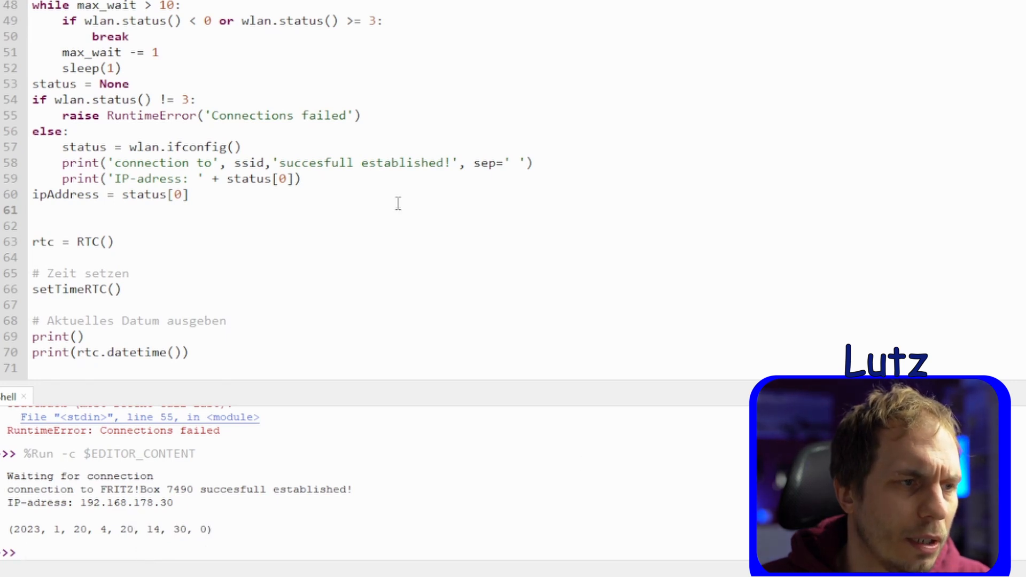
type("rtc.")
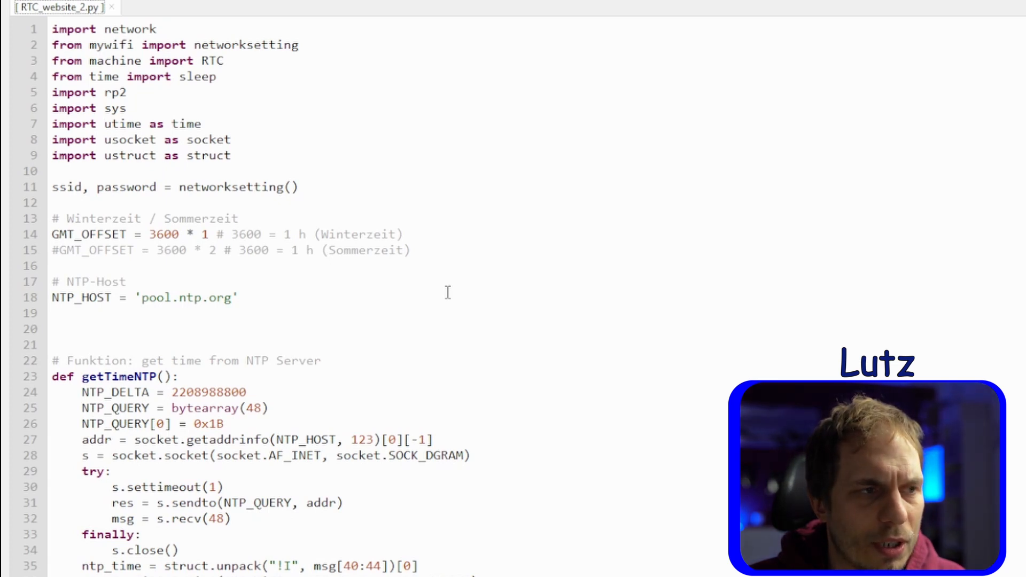
- Highlight check_alarm's set_year parameter and its 'Time not reached' message, then reach the alarm loop below
scroll("down", 3)
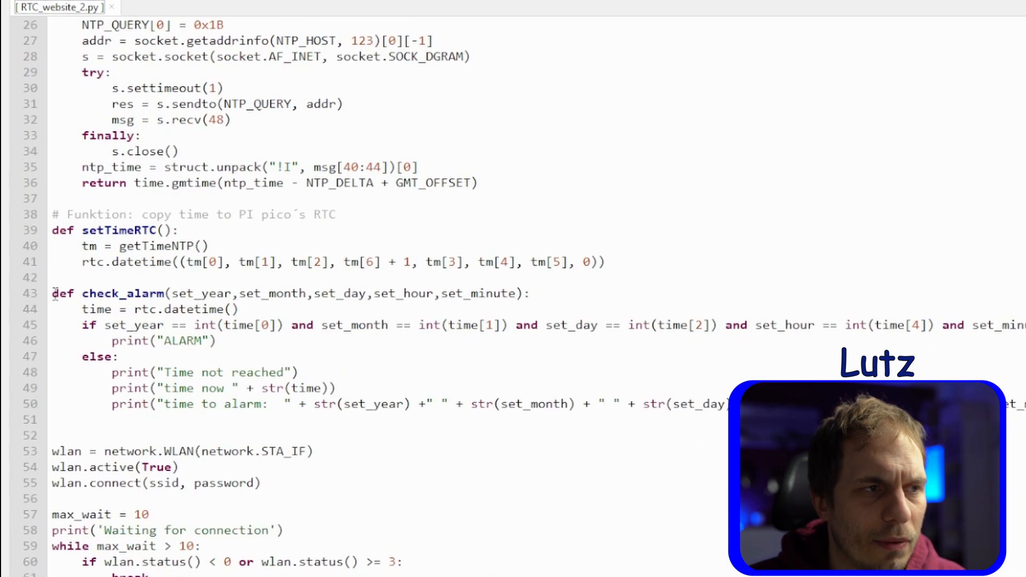
double_click(201, 294)
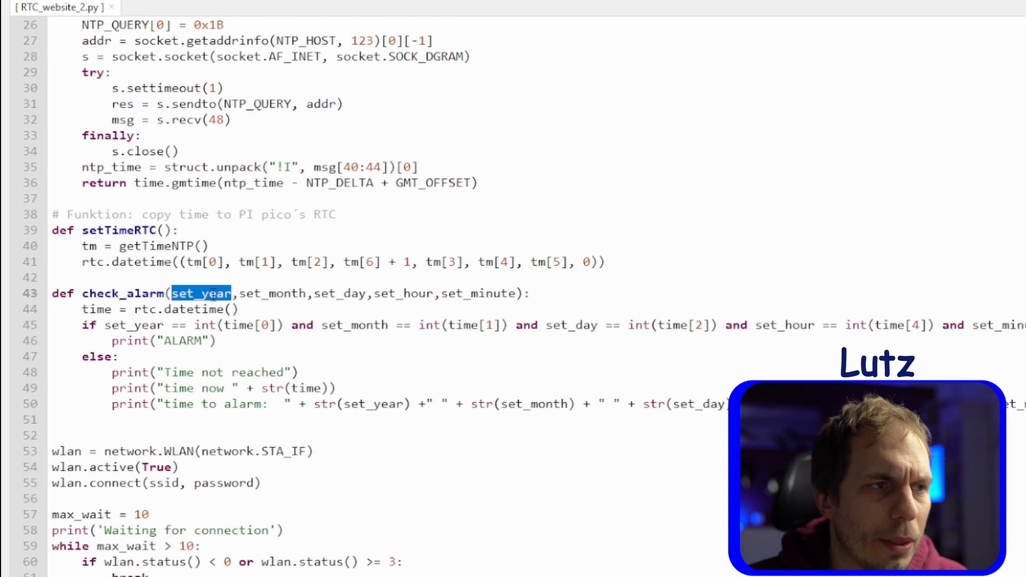
double_click(478, 293)
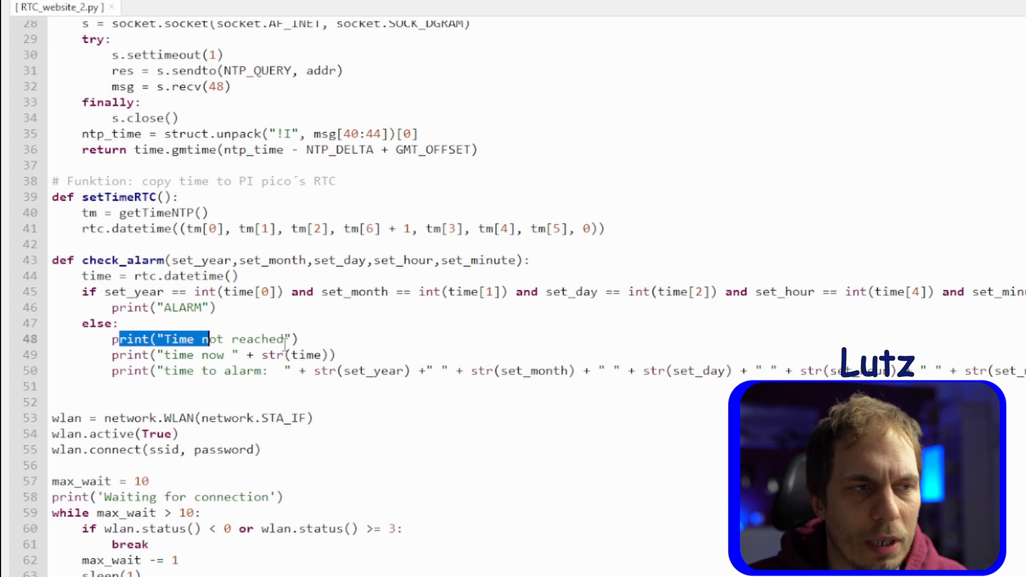
scroll("down", 3)
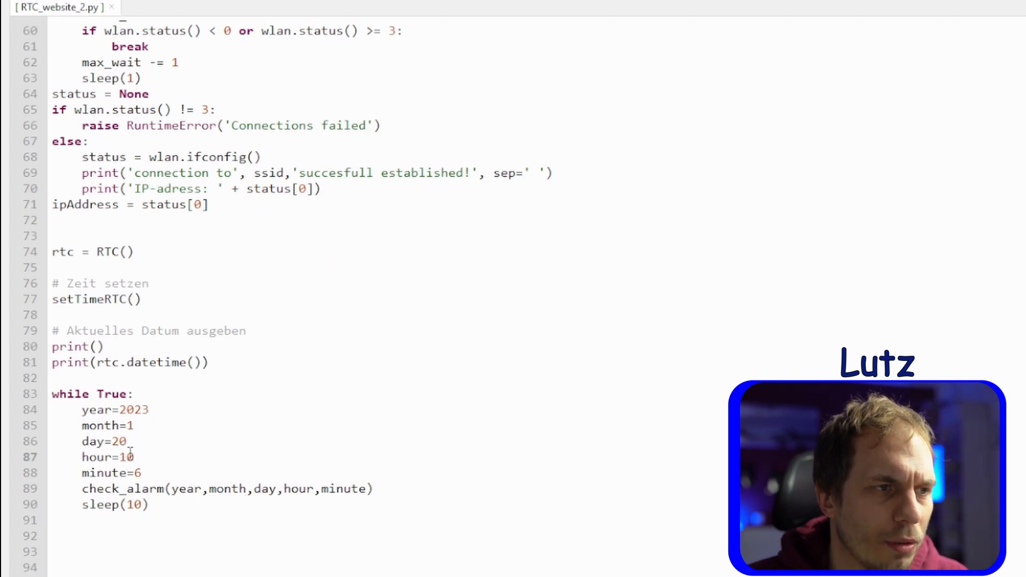
- Change the loop's alarm to hour 20 and minute 18
type("20")
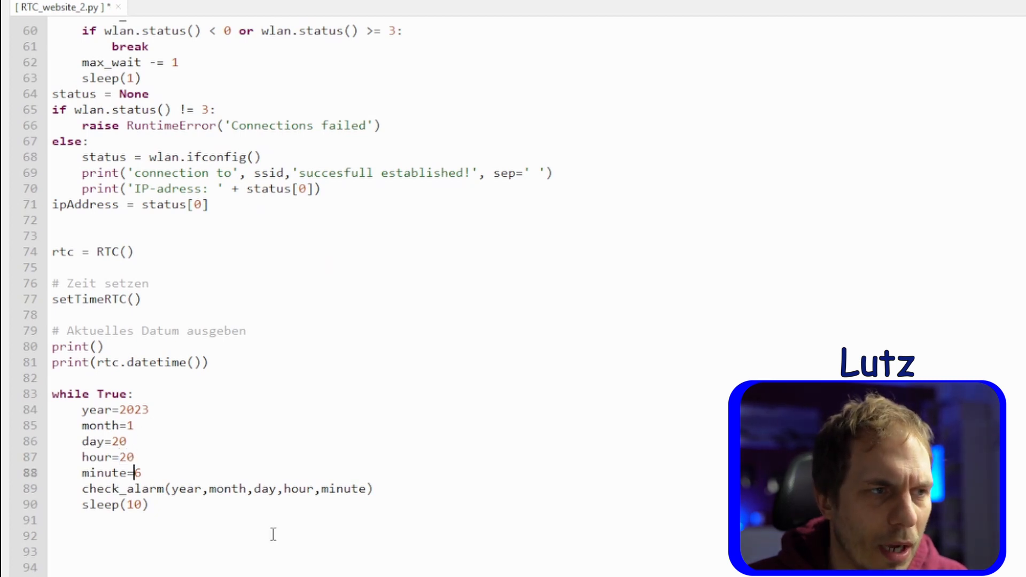
type("18")
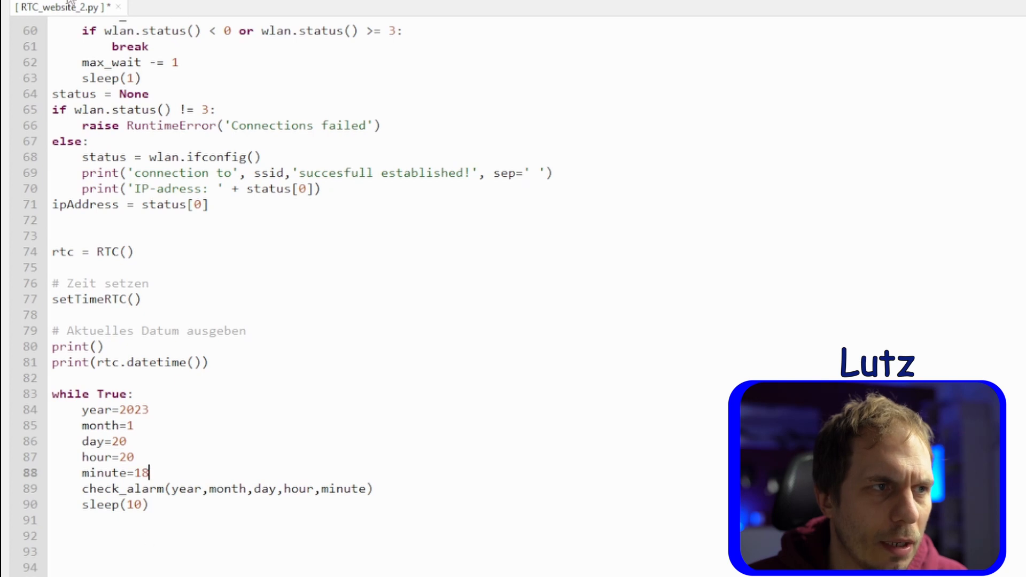